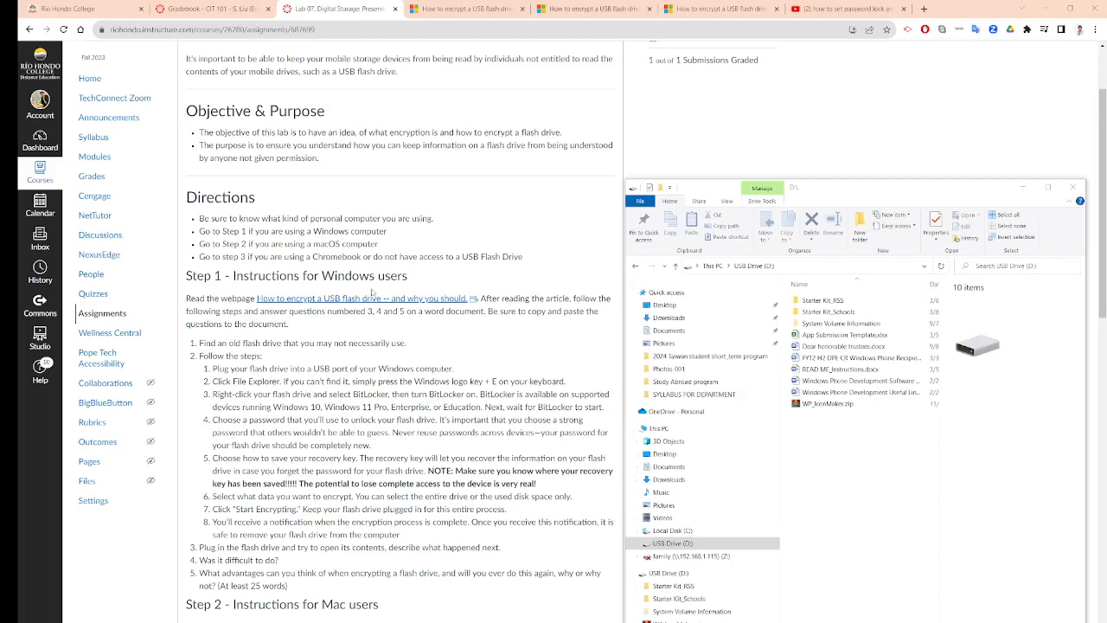
# Turn on BitLocker for USB Drive (D:) from its File Explorer context menu
pyautogui.scroll(3)
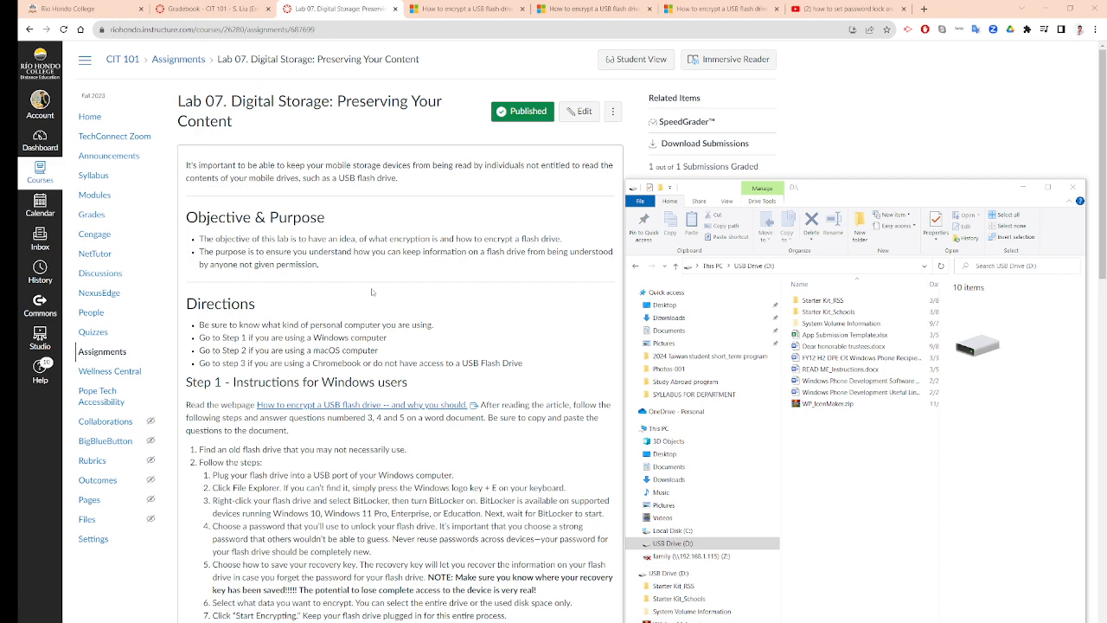
pyautogui.scroll(-3)
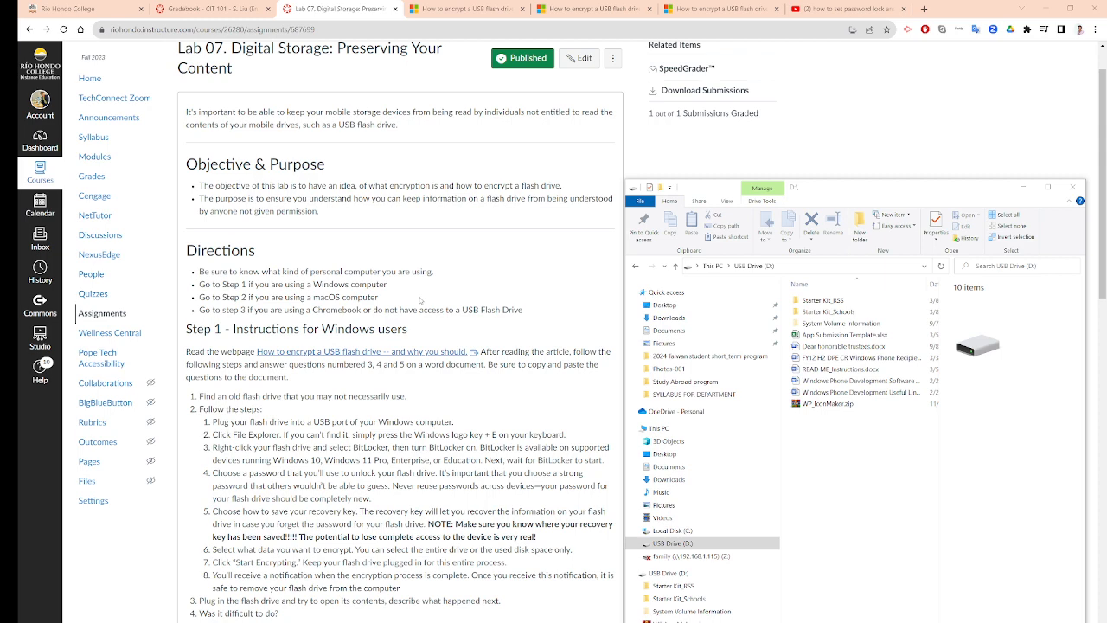
pyautogui.scroll(-3)
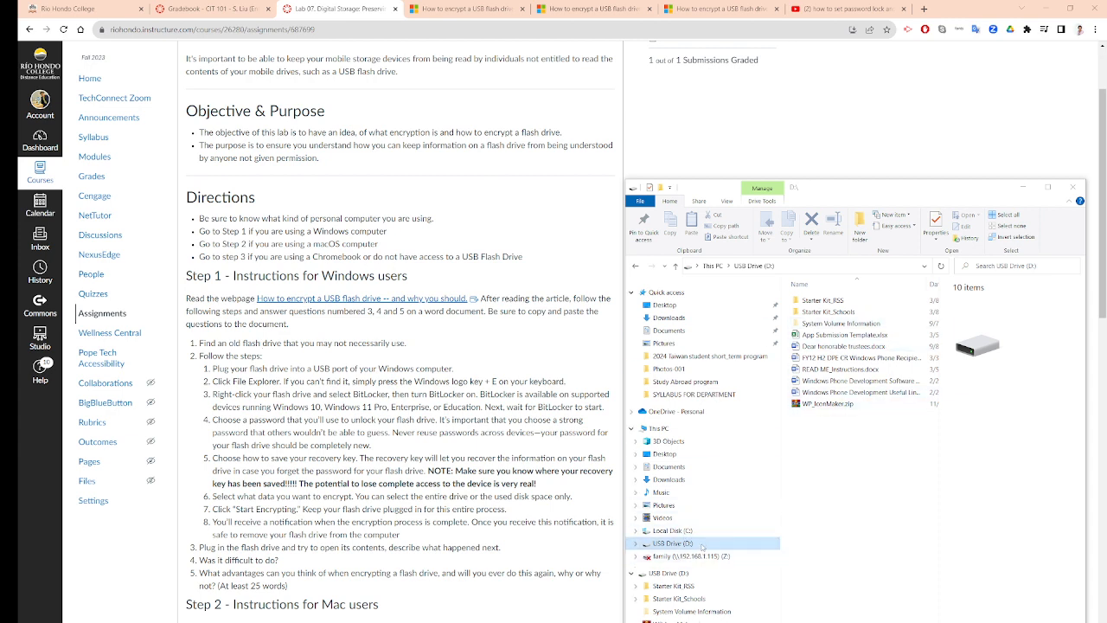
pyautogui.rightClick(665, 544)
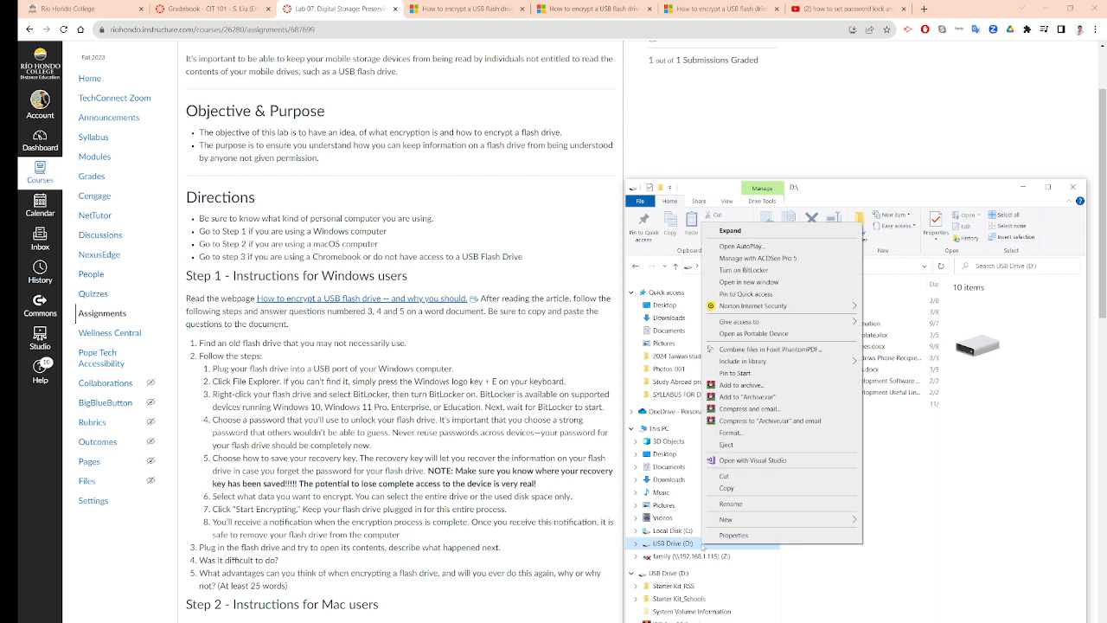
pyautogui.moveTo(742, 269)
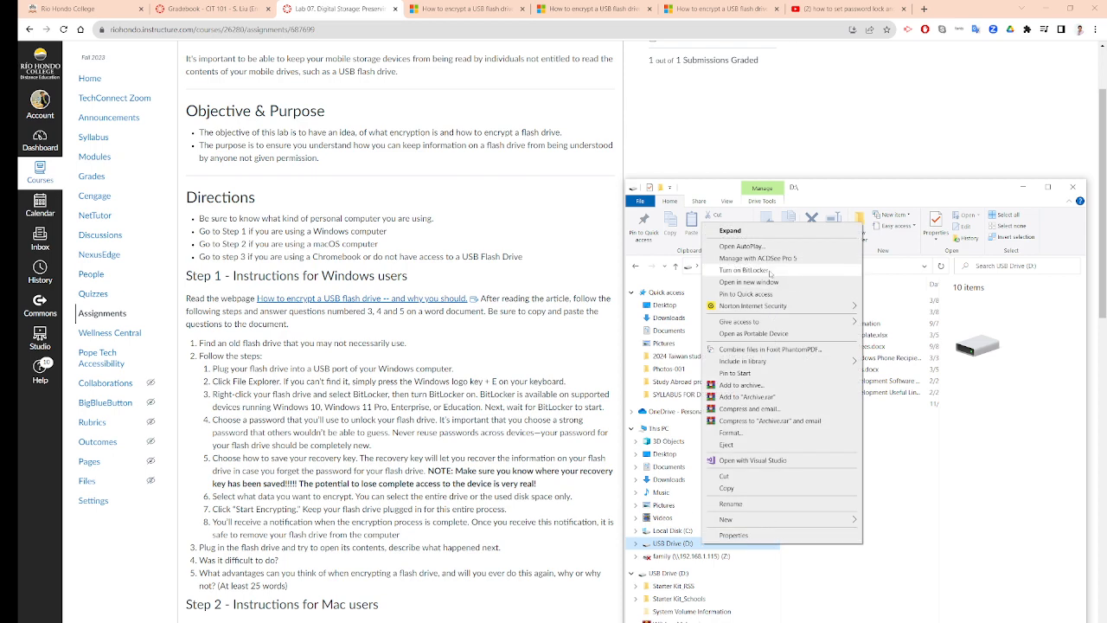
pyautogui.click(740, 269)
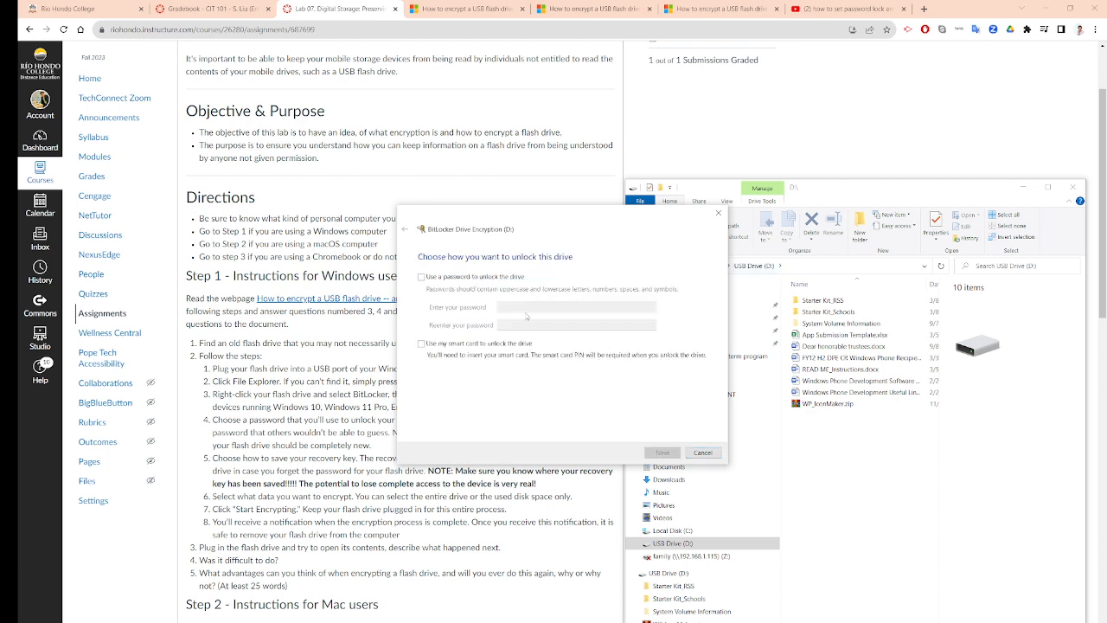
# Set a password as the USB drive's unlock method and continue
pyautogui.click(421, 278)
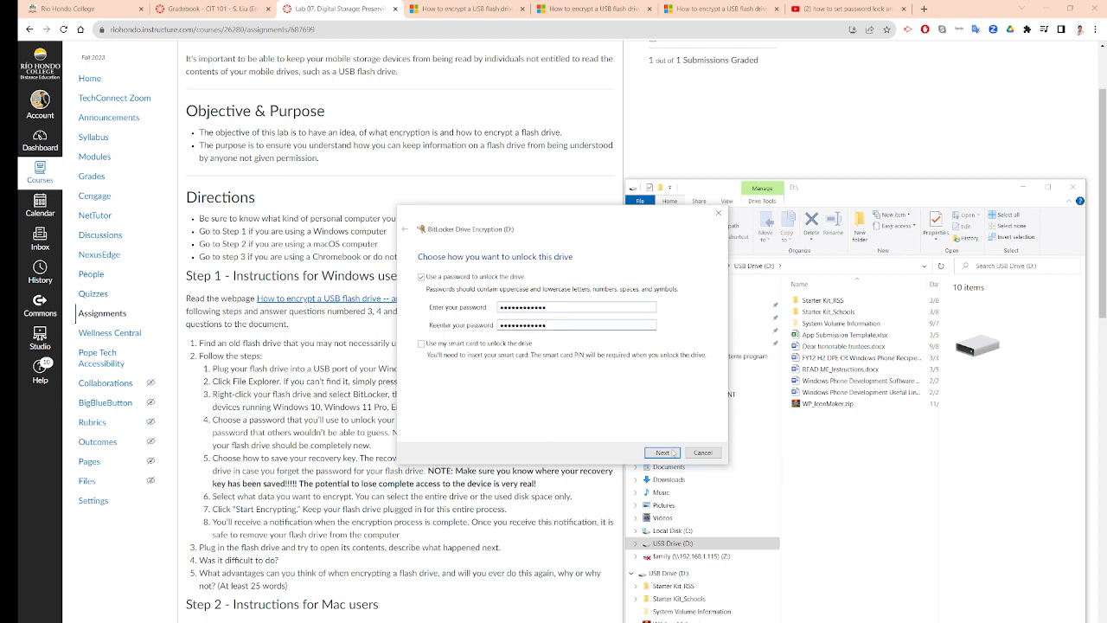
pyautogui.click(662, 451)
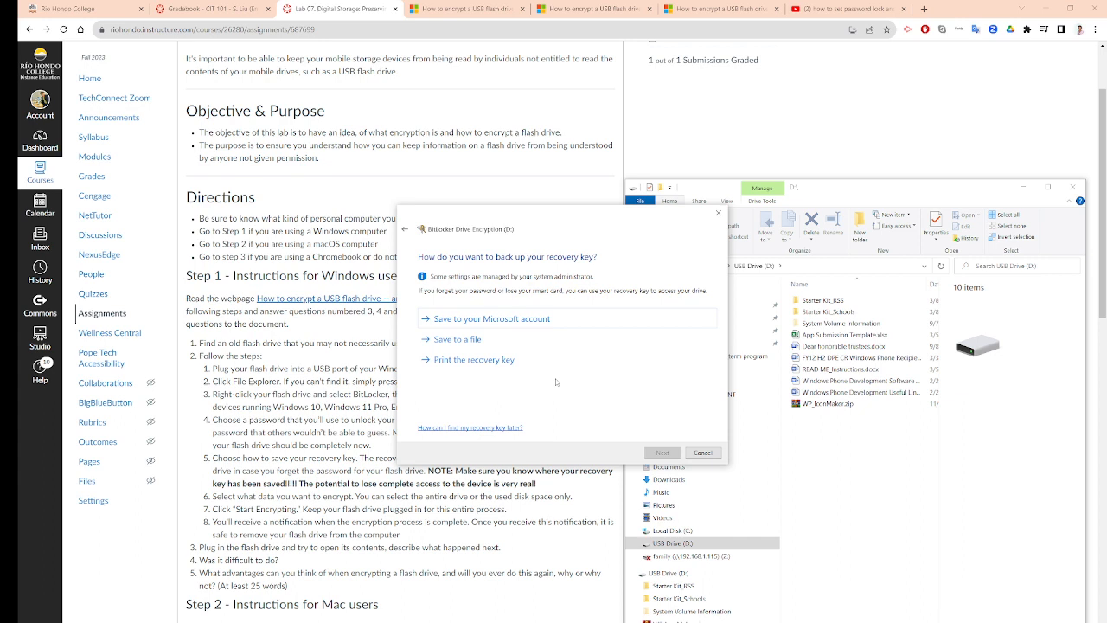
pyautogui.moveTo(690, 448)
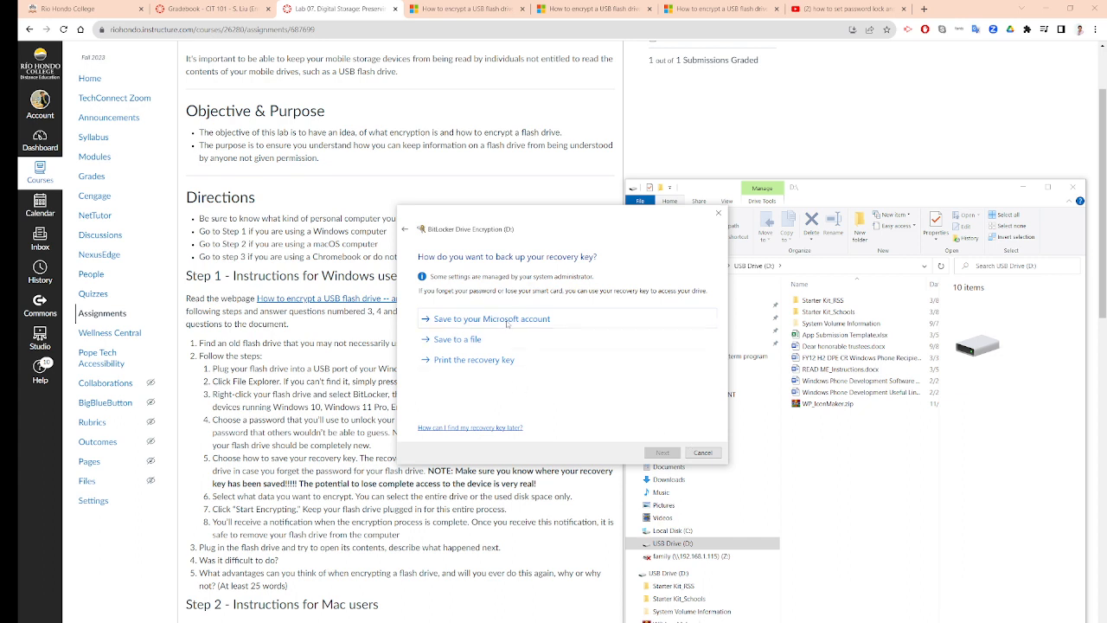
# Back up the recovery key to the Microsoft account and choose to encrypt the entire drive
pyautogui.click(493, 319)
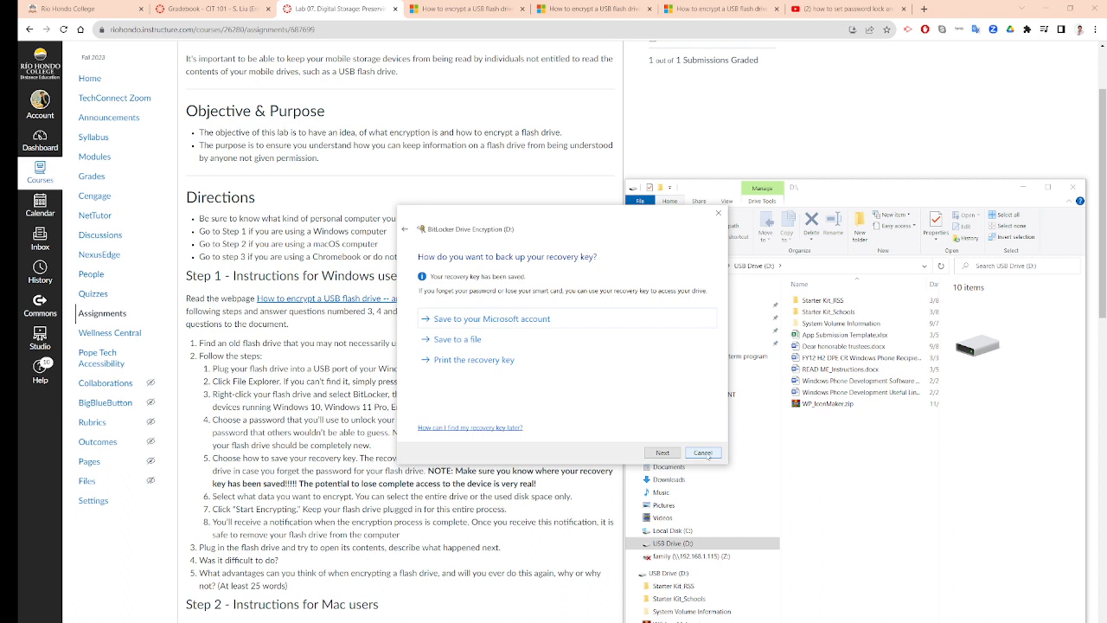
pyautogui.click(661, 452)
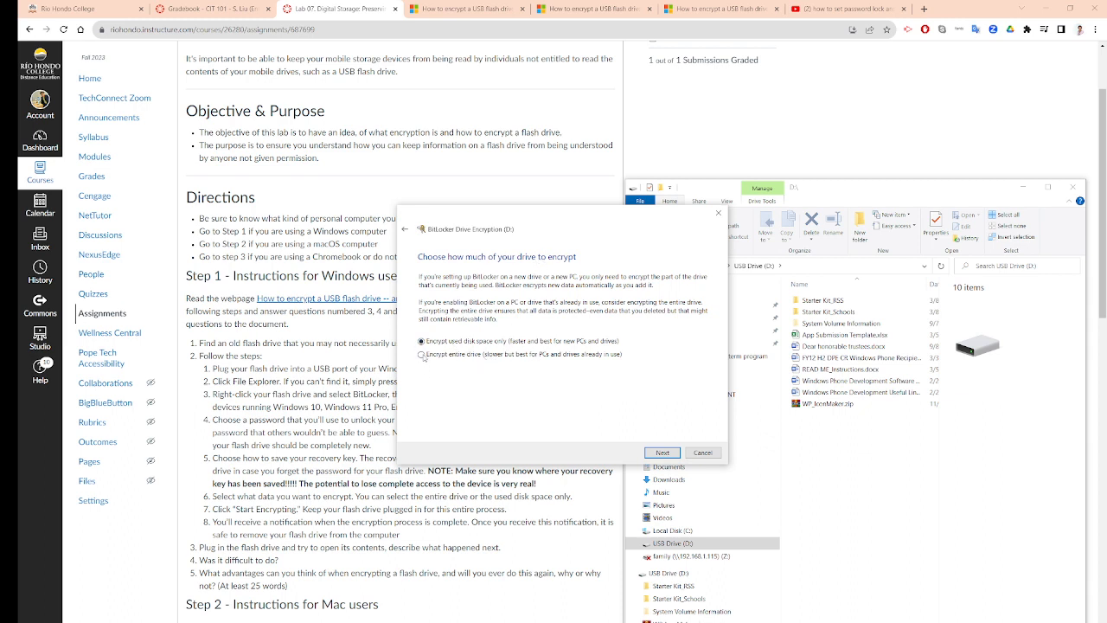
pyautogui.click(421, 354)
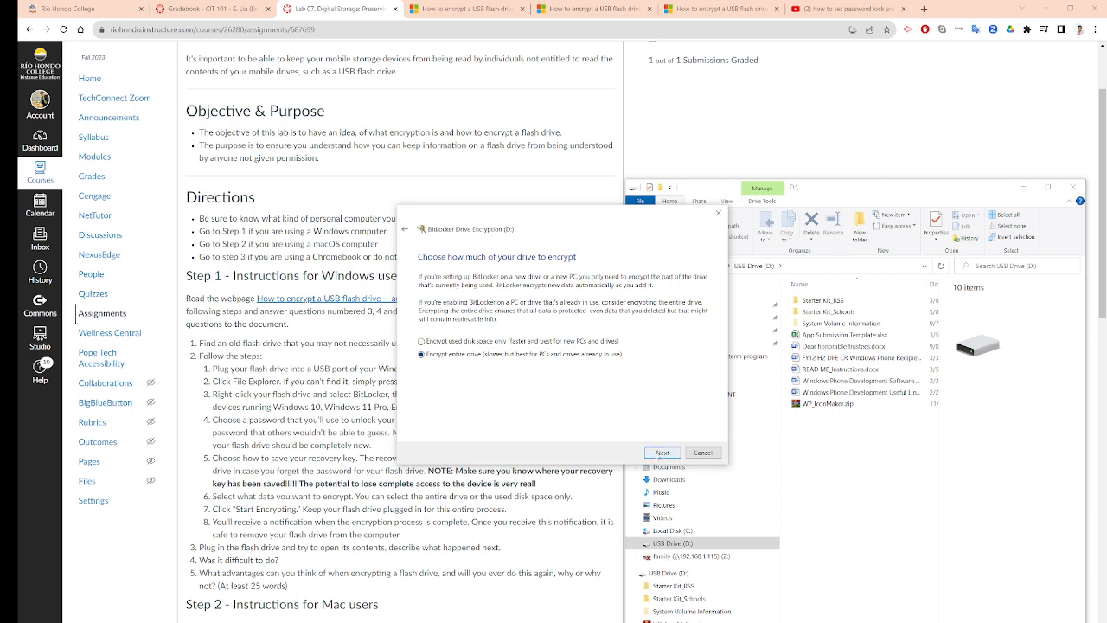
pyautogui.click(662, 452)
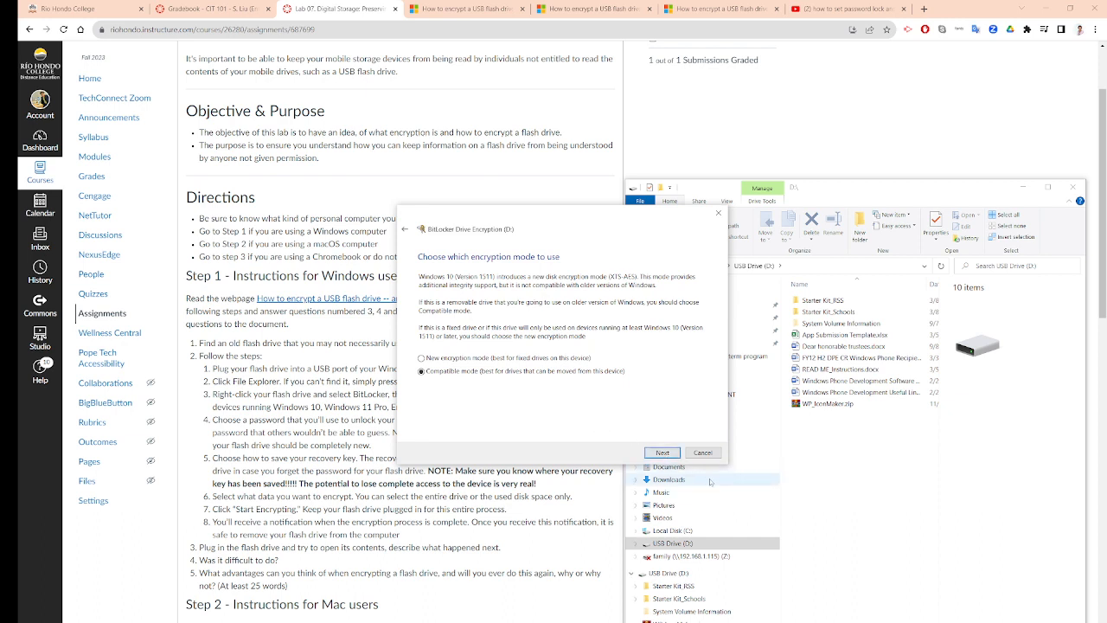
pyautogui.moveTo(504, 387)
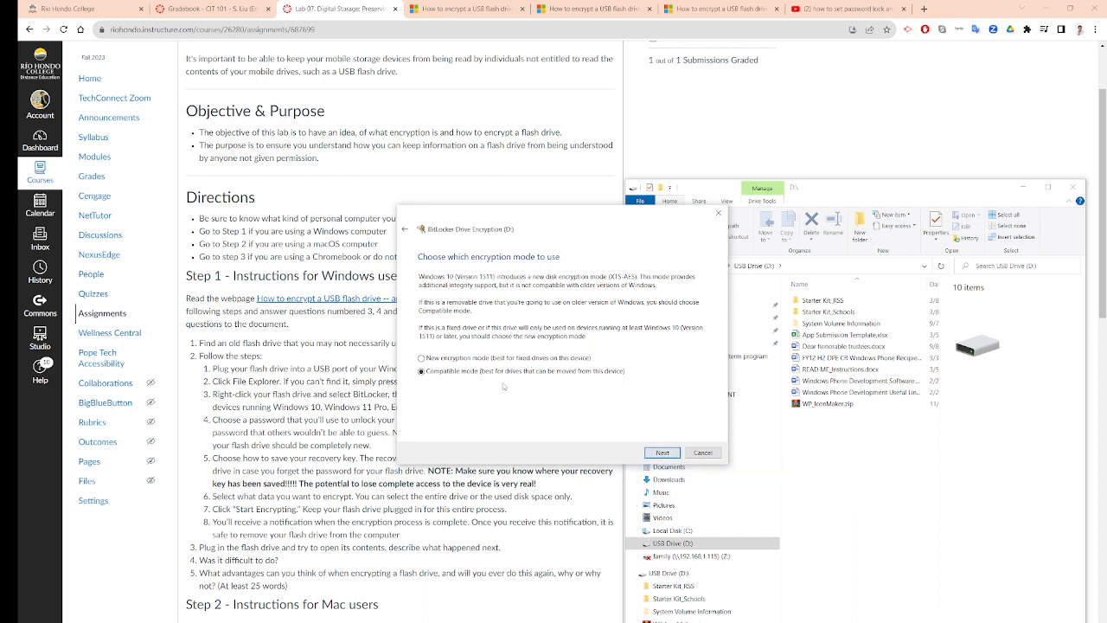
# Accept compatible mode, then cancel at the 'Are you ready to encrypt this drive?' page
pyautogui.click(661, 451)
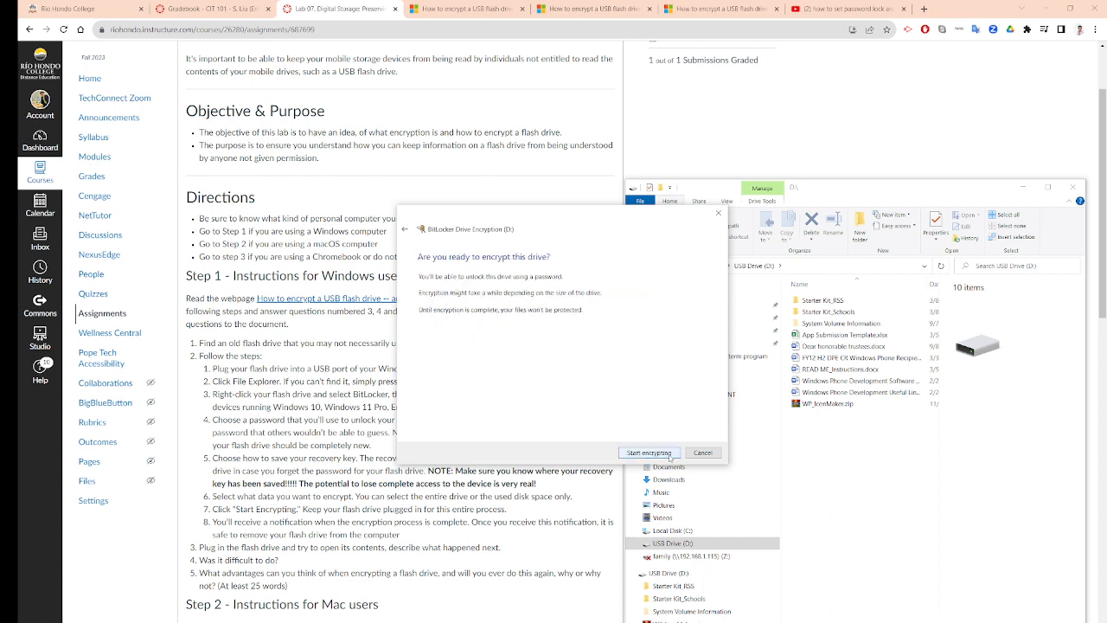
pyautogui.moveTo(667, 416)
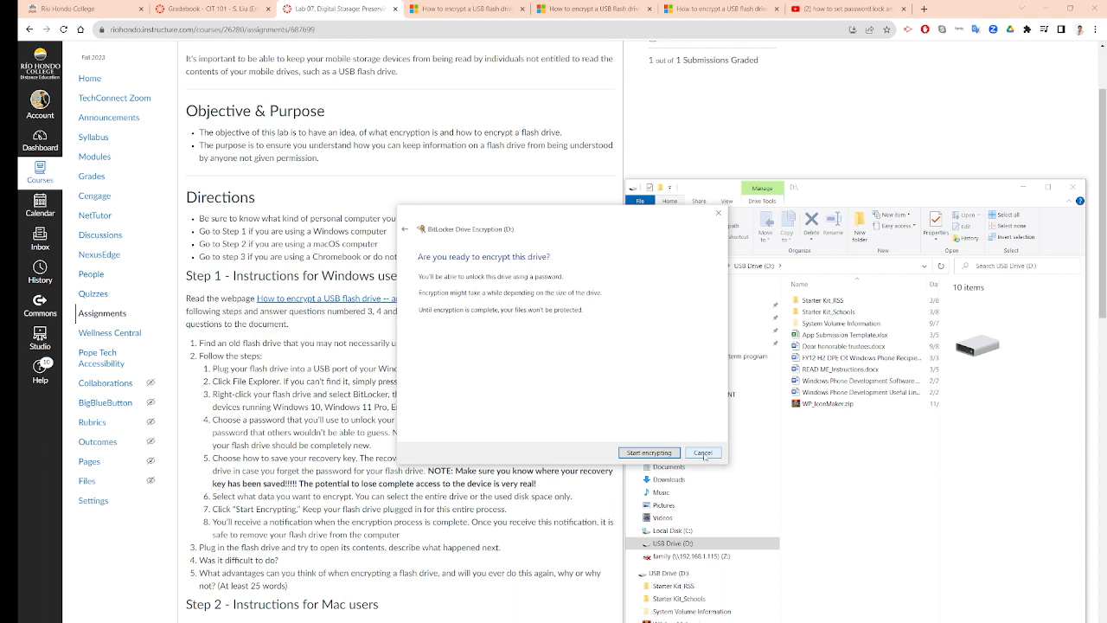
pyautogui.click(703, 453)
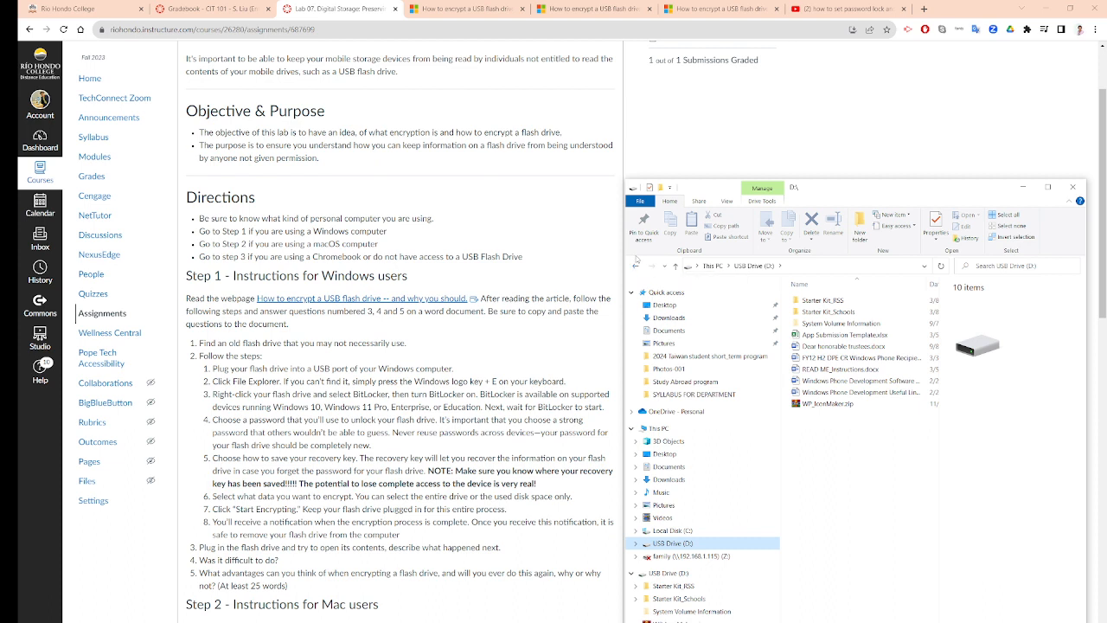
pyautogui.moveTo(636, 259)
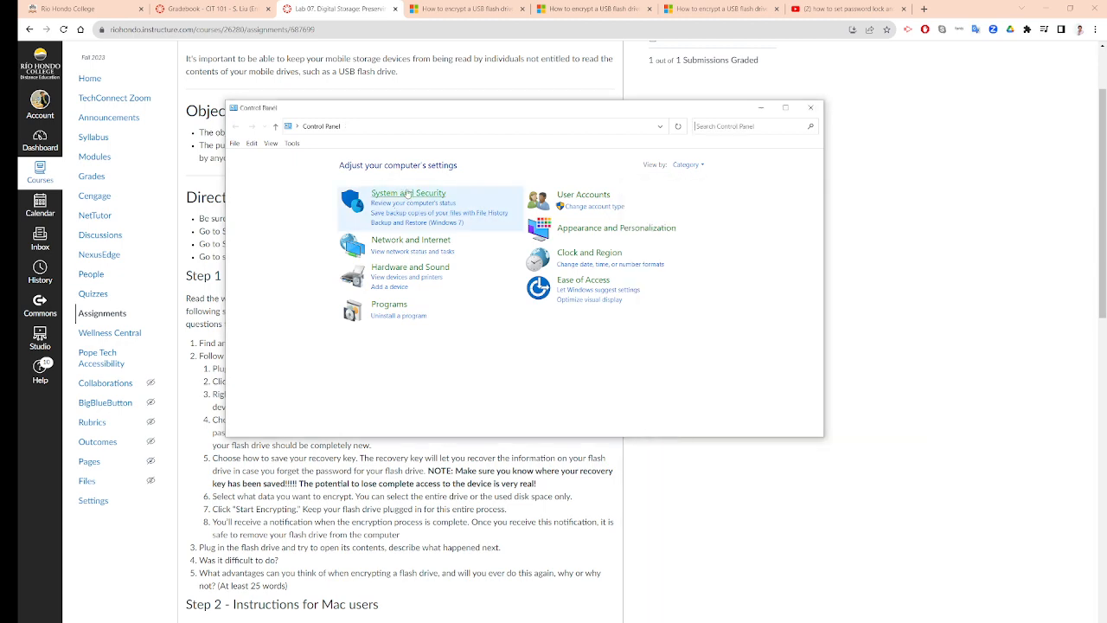
# Go through System and Security to the BitLocker Drive Encryption page
pyautogui.click(408, 192)
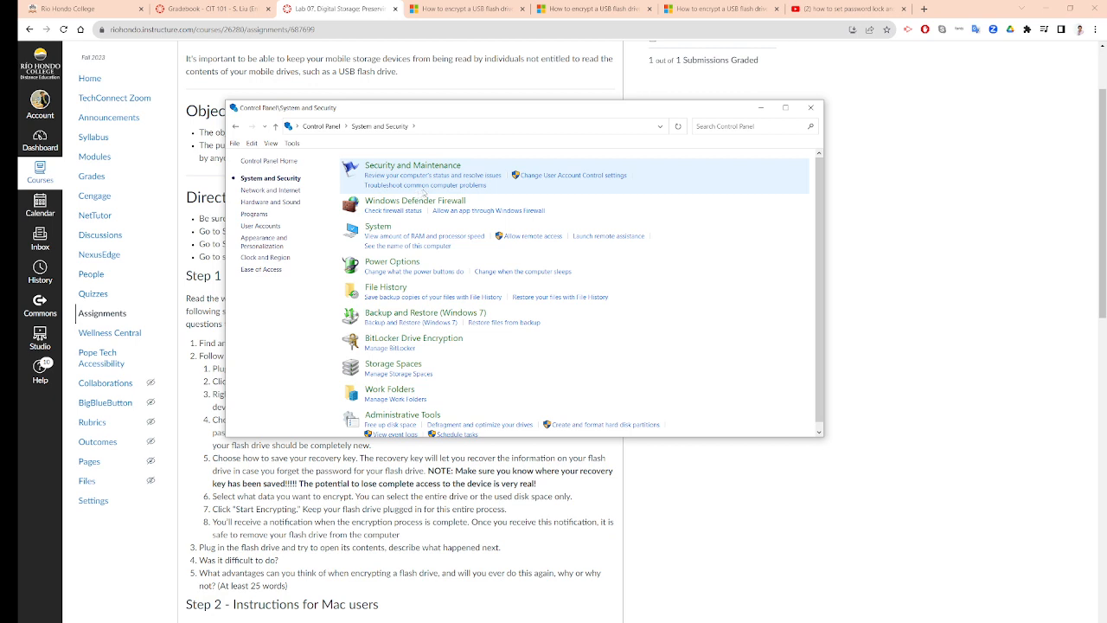
pyautogui.moveTo(569, 263)
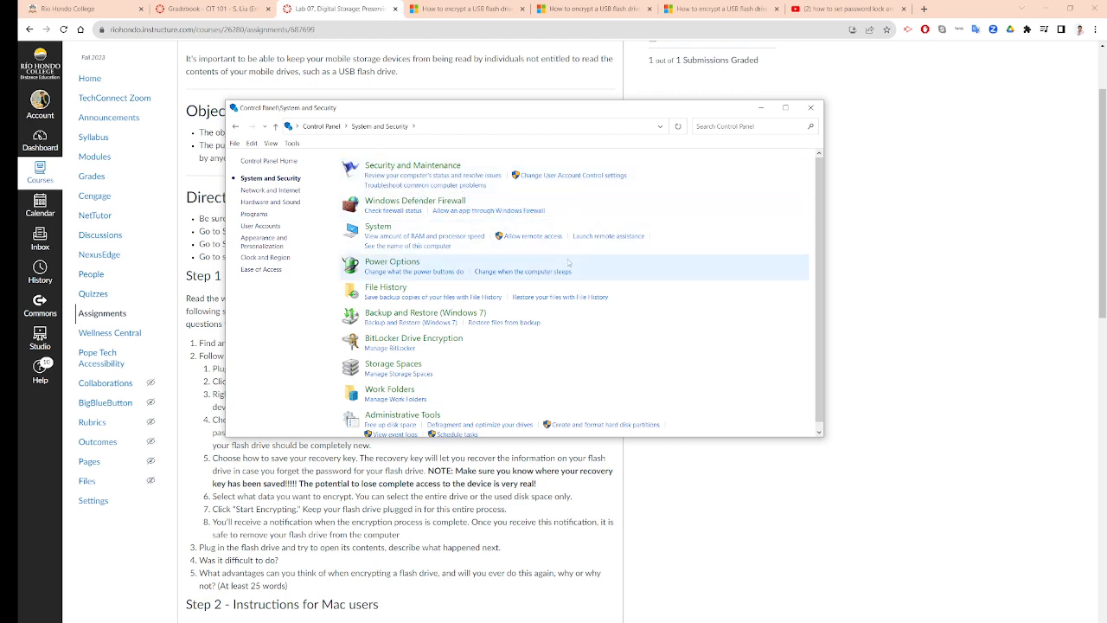
pyautogui.moveTo(424, 317)
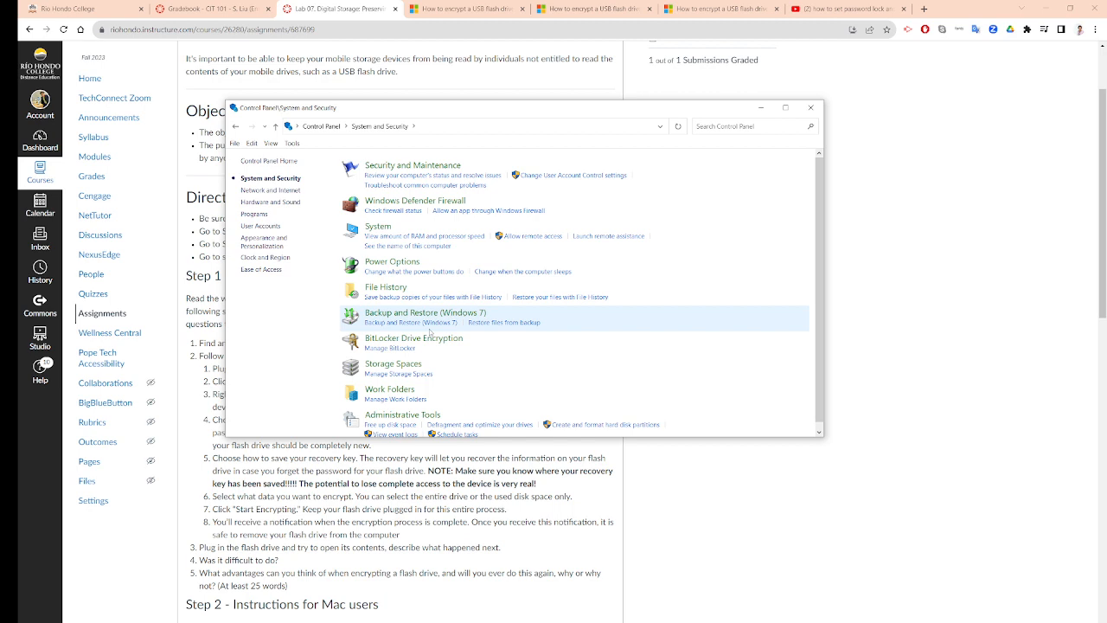
pyautogui.click(414, 339)
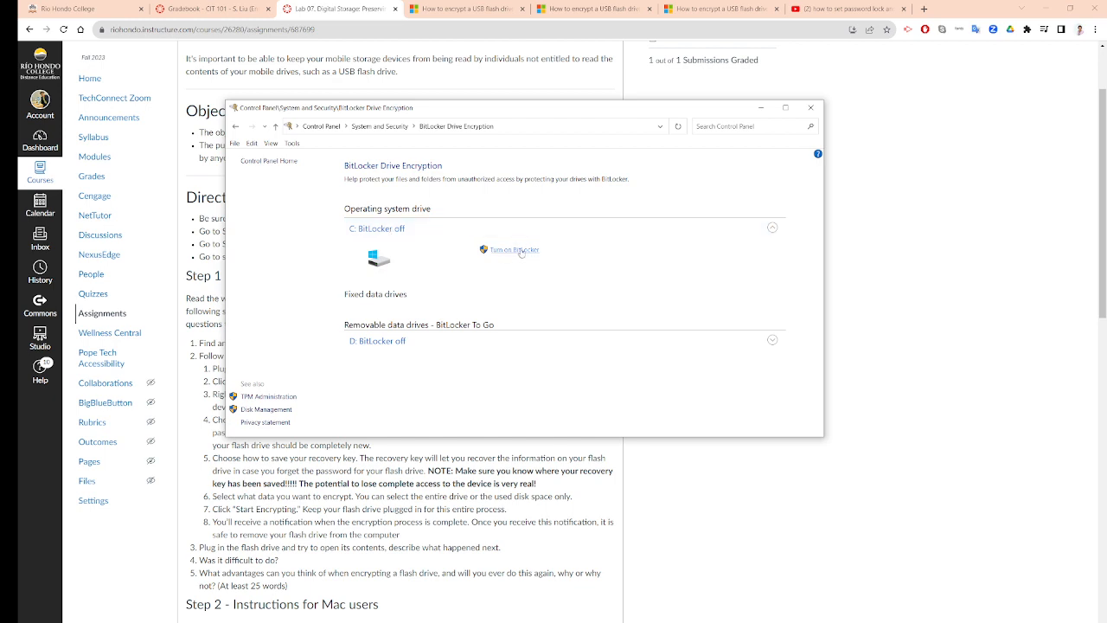
pyautogui.moveTo(411, 362)
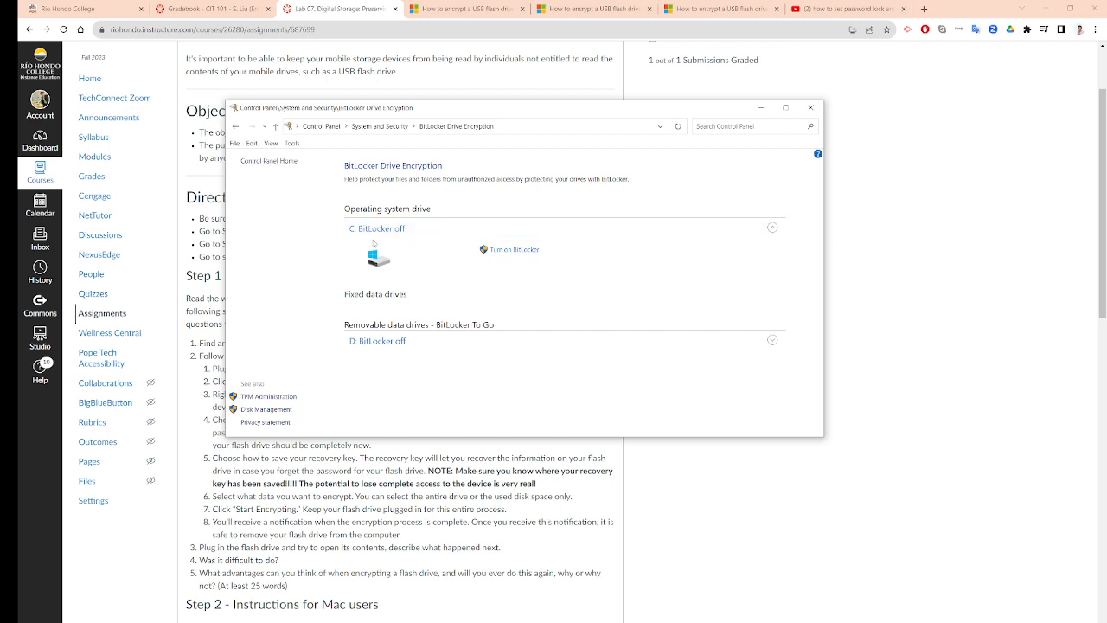
pyautogui.moveTo(526, 260)
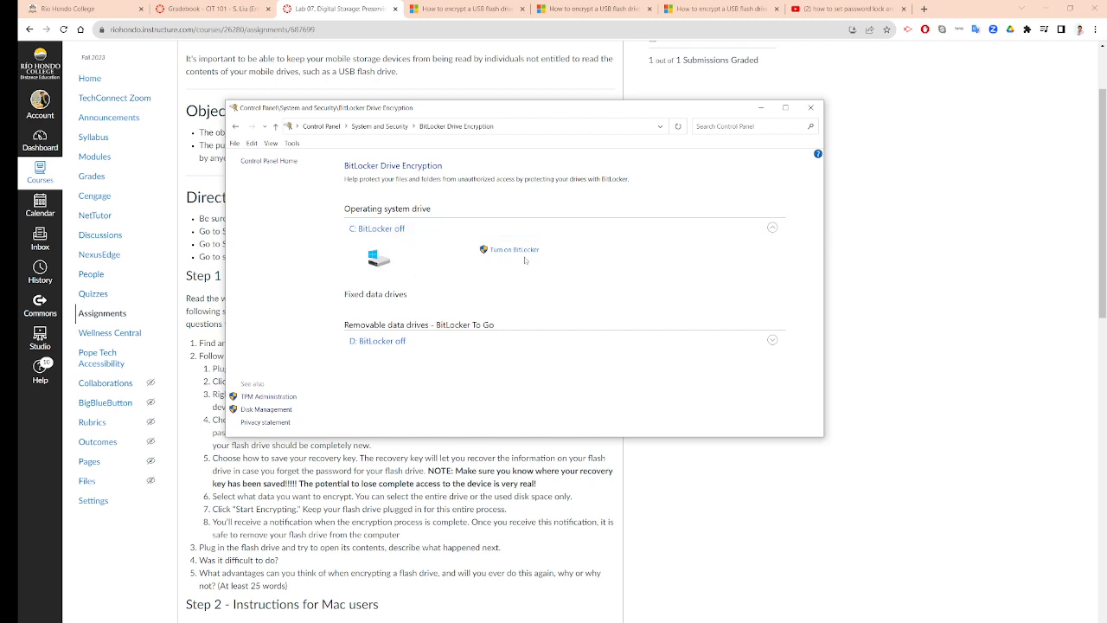
pyautogui.moveTo(454, 261)
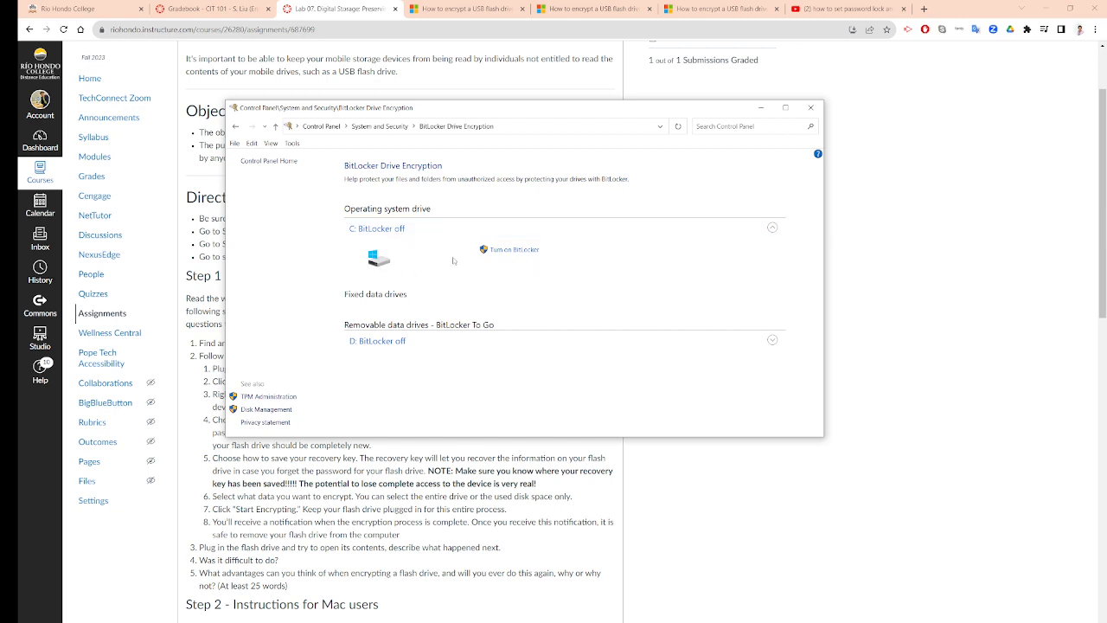
pyautogui.moveTo(447, 264)
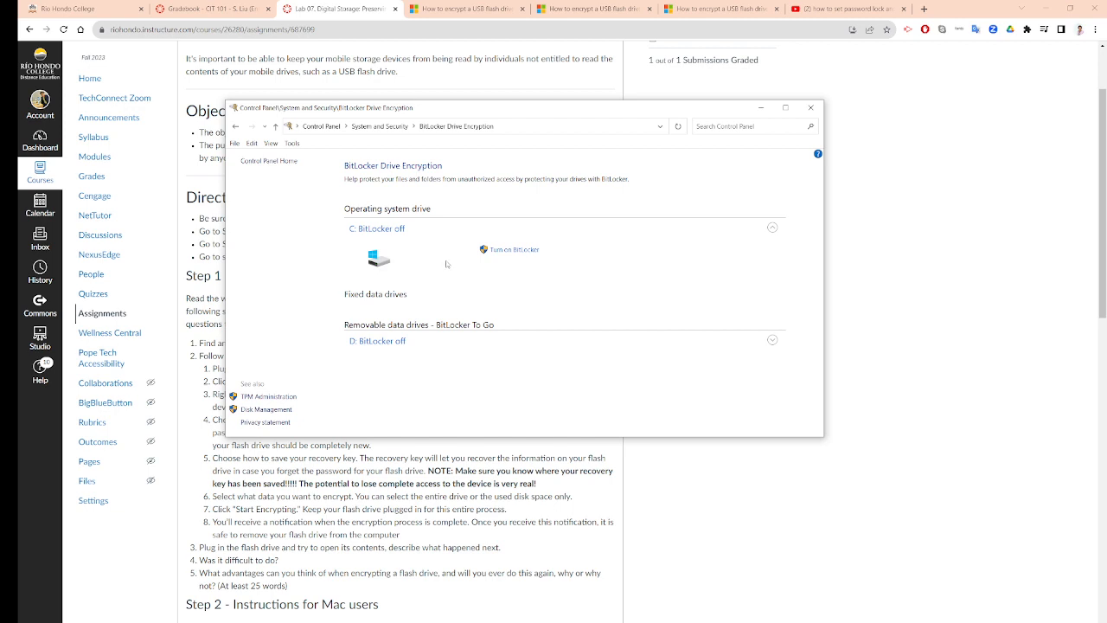
pyautogui.moveTo(522, 256)
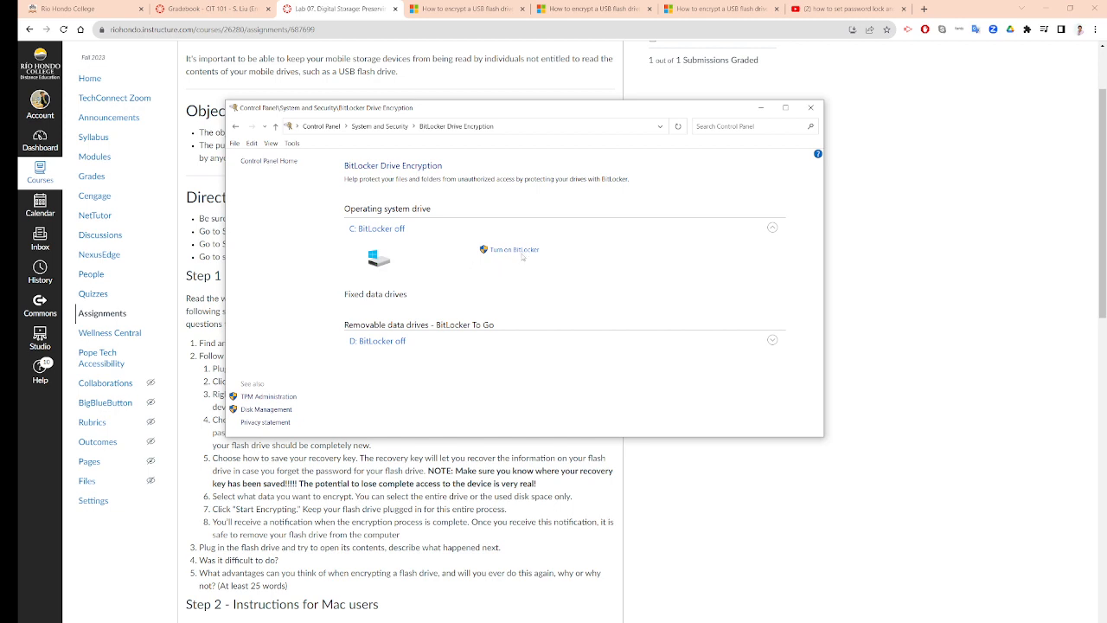
pyautogui.moveTo(514, 250)
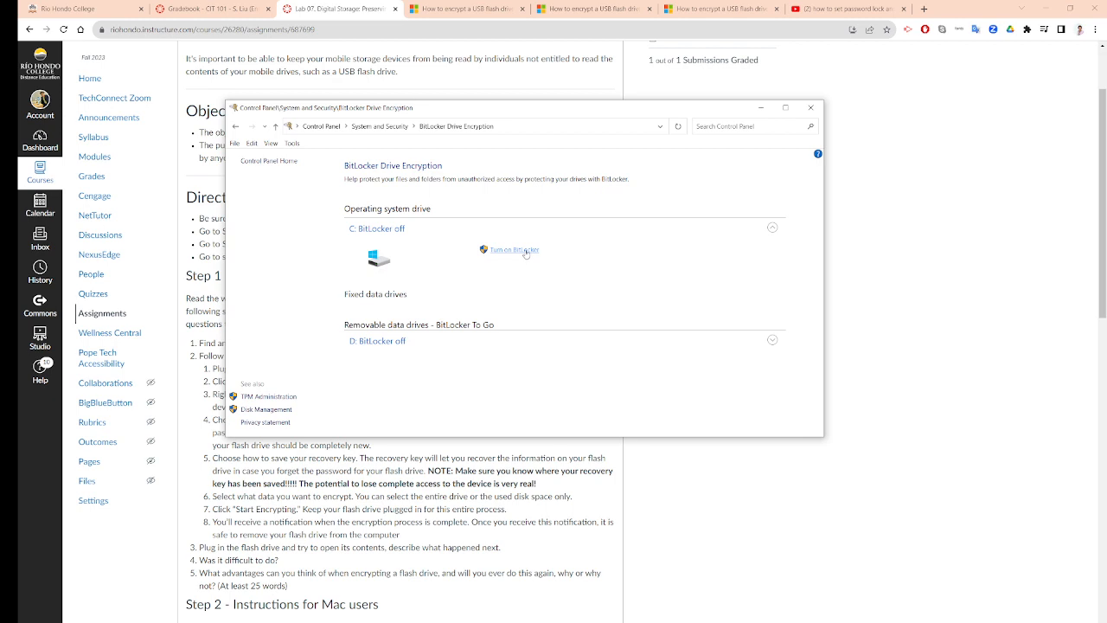
pyautogui.moveTo(536, 257)
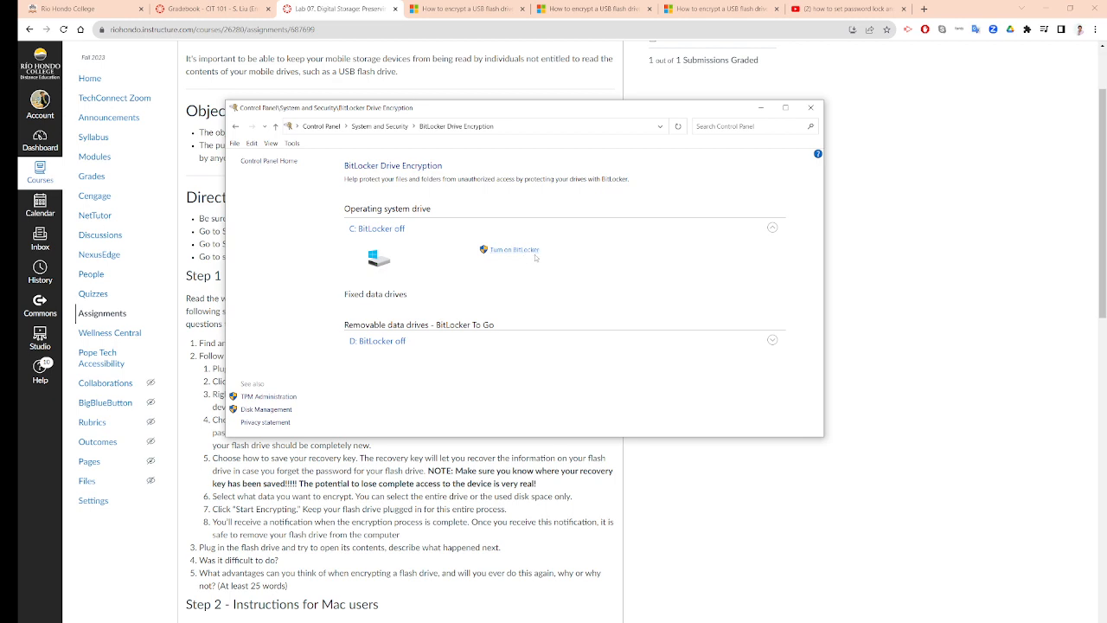
pyautogui.moveTo(525, 261)
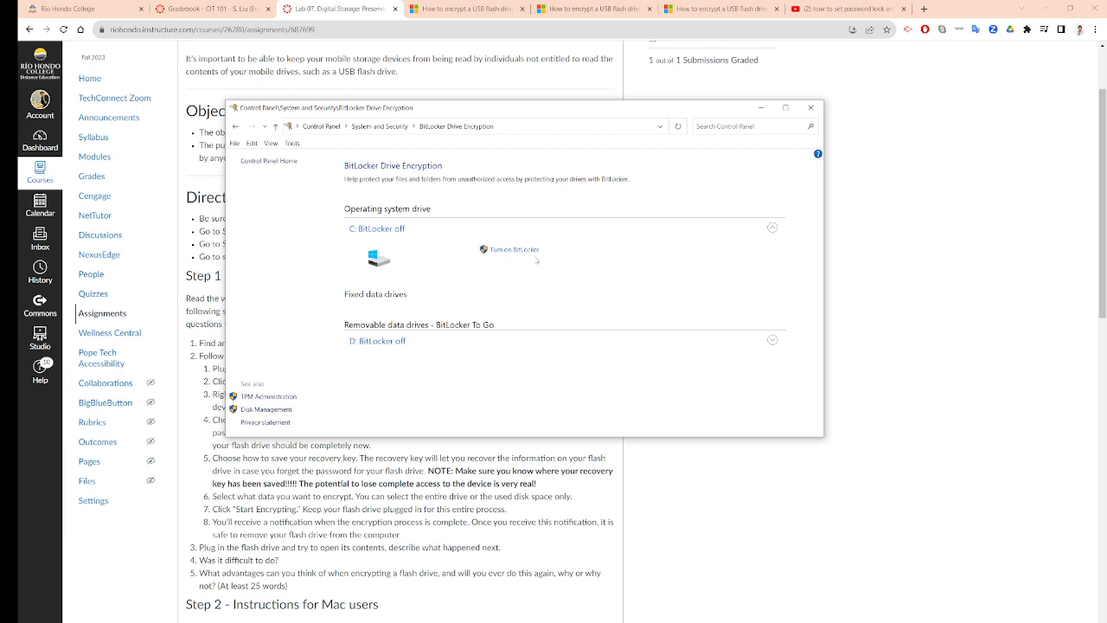
pyautogui.moveTo(532, 262)
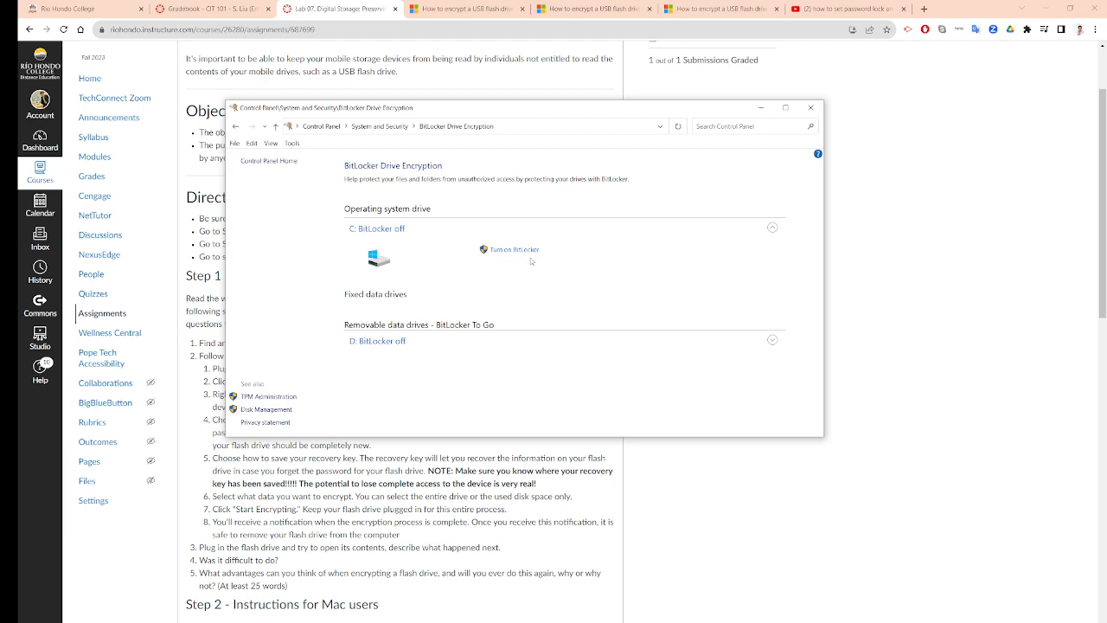
pyautogui.moveTo(830, 104)
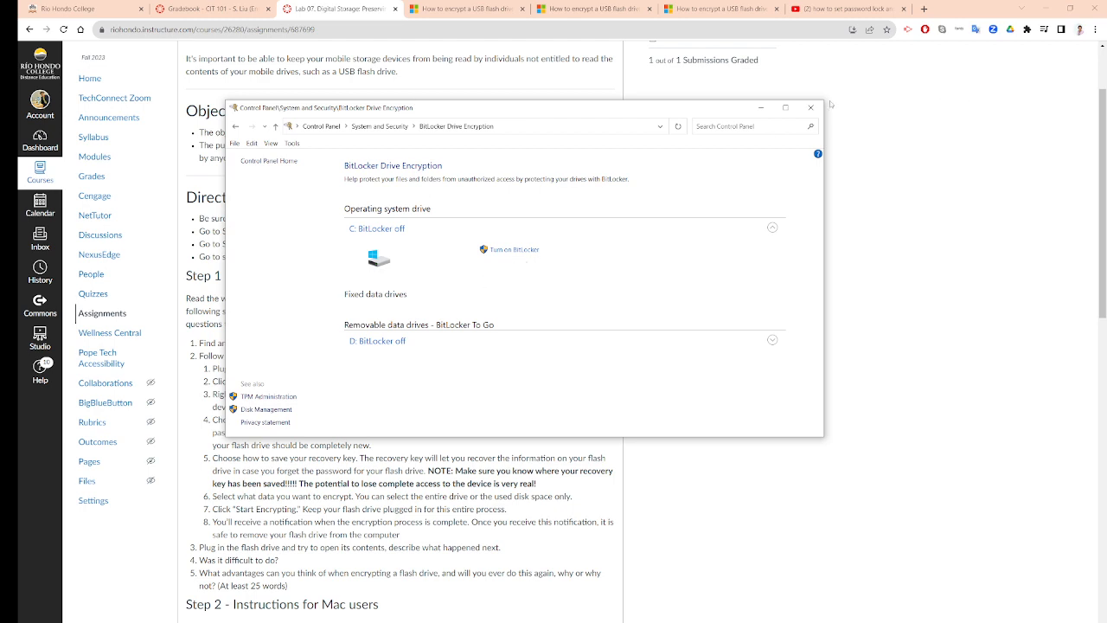
# Close Control Panel to return to the Canvas Lab 07 encryption directions
pyautogui.click(810, 108)
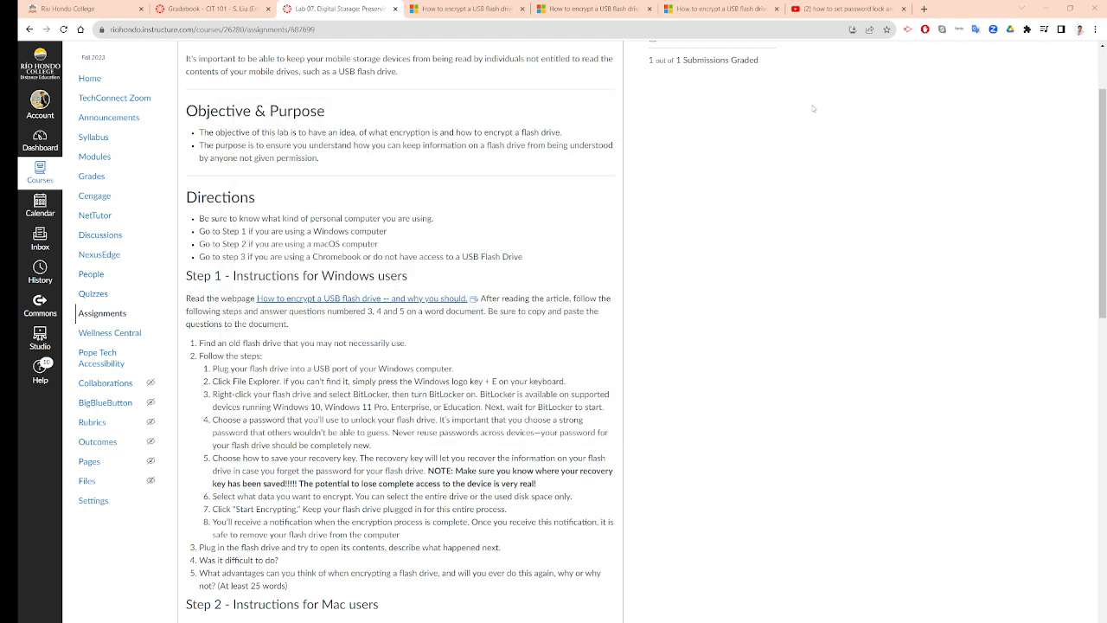
pyautogui.moveTo(398, 355)
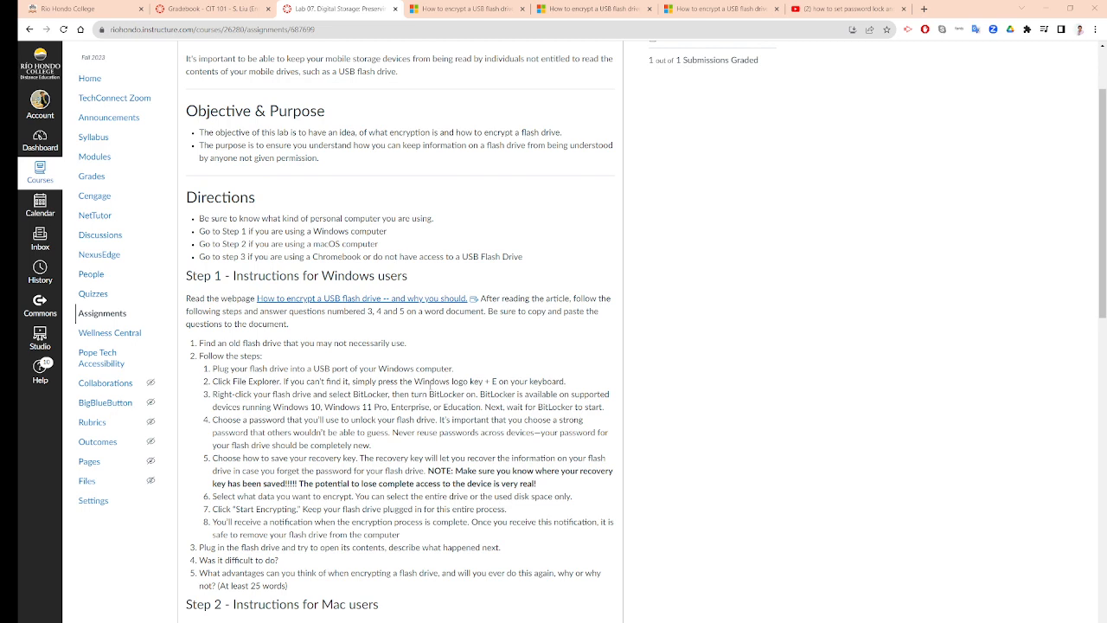
pyautogui.moveTo(691, 410)
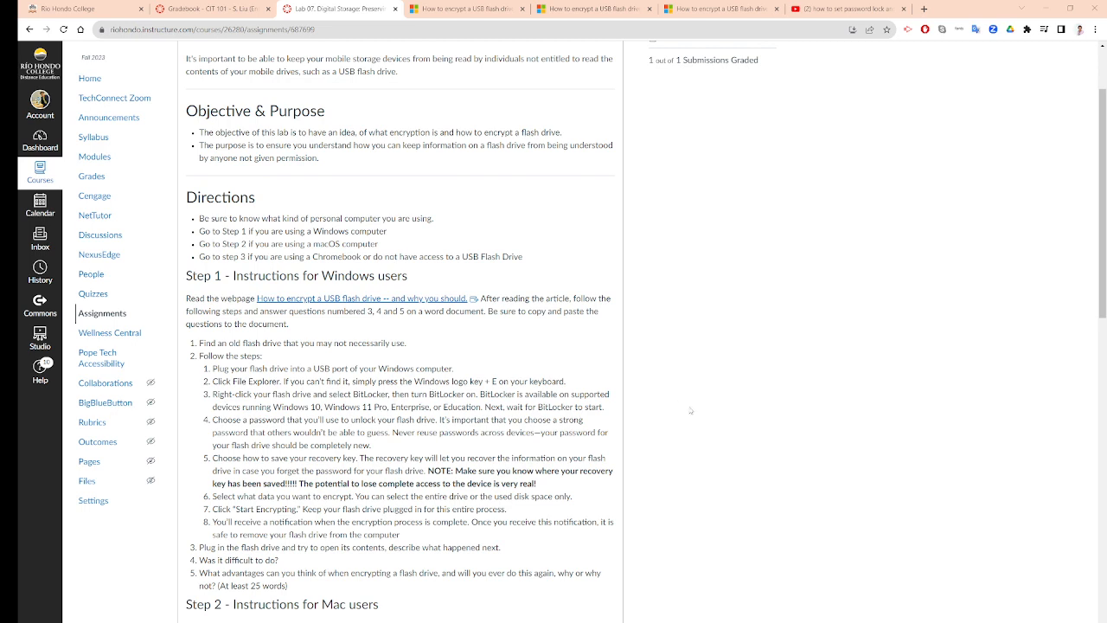